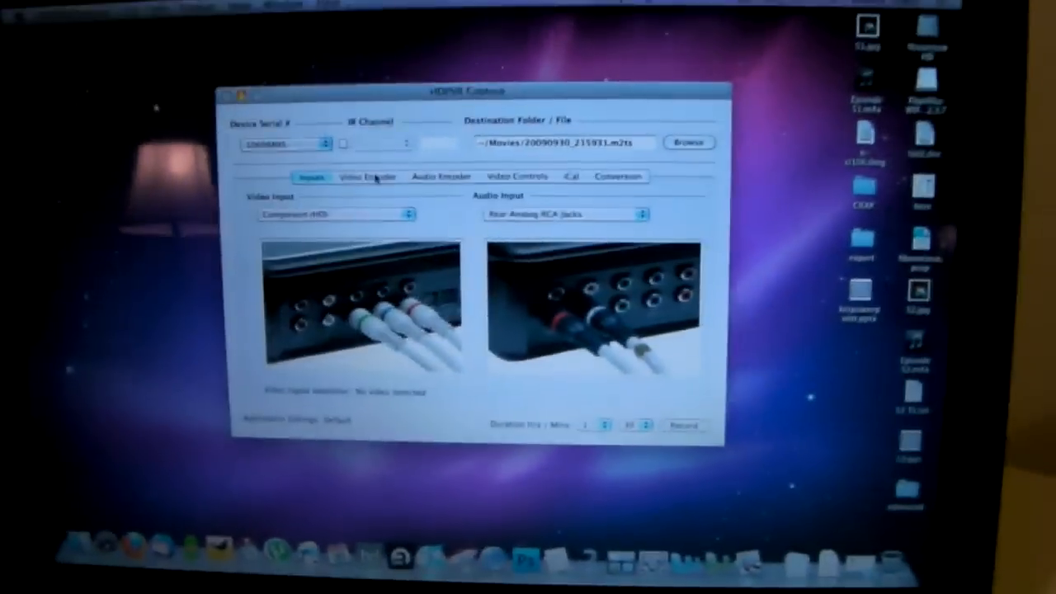
- Check the Video Encoder settings show constant bitrate 25000 kbps, then return to Inputs
click(365, 177)
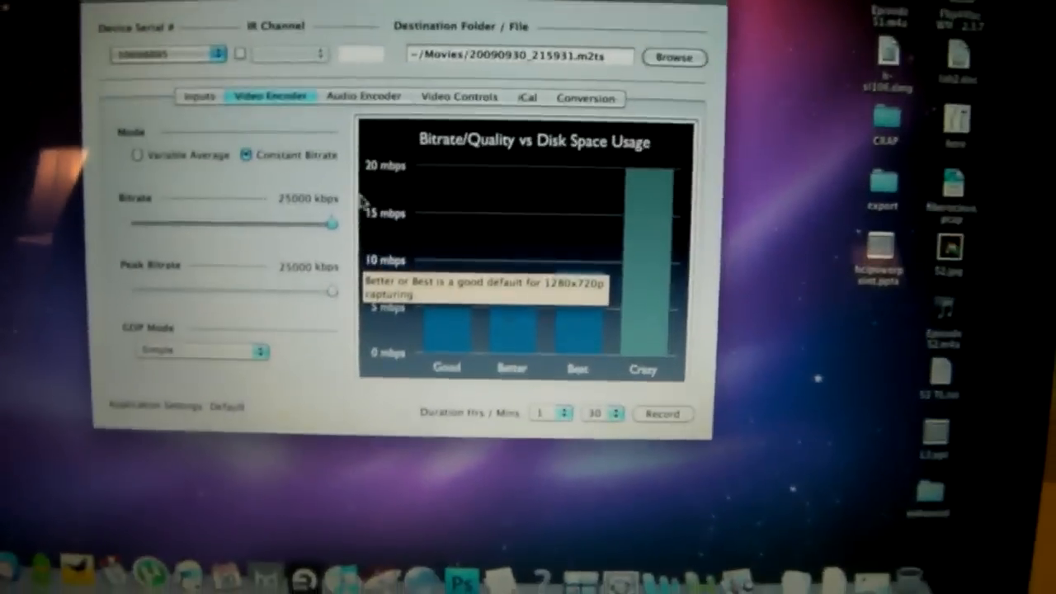
click(363, 96)
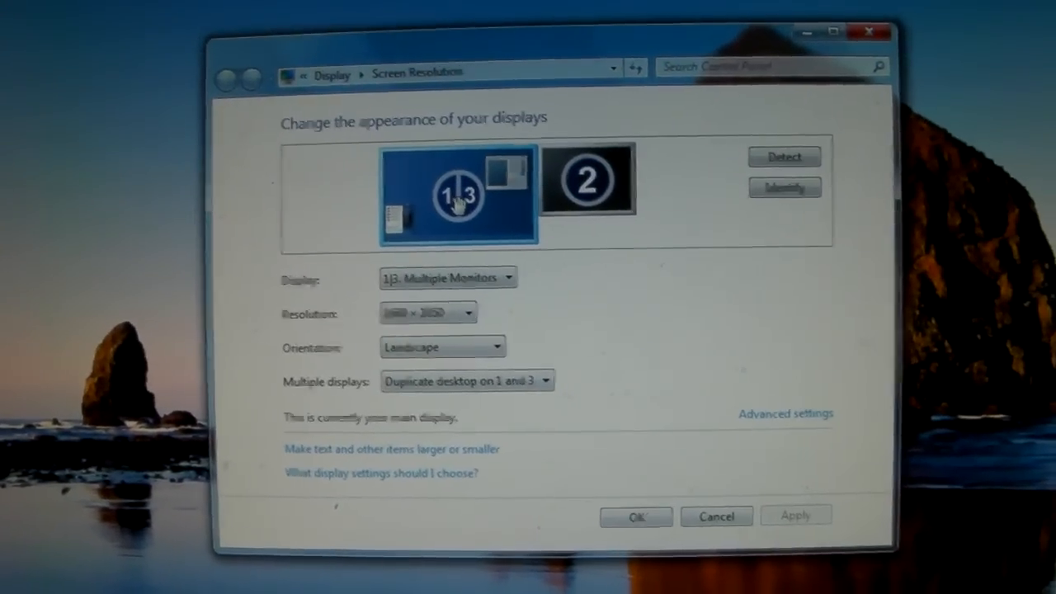
- Extend the desktop to display 2 at 1280×1024, apply and keep the changes
click(465, 379)
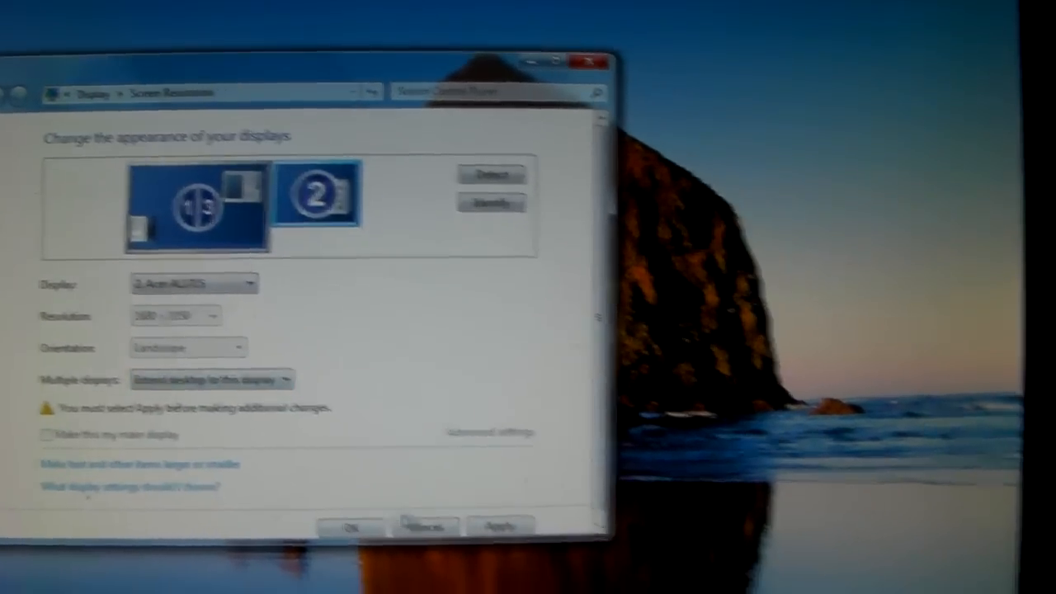
click(500, 525)
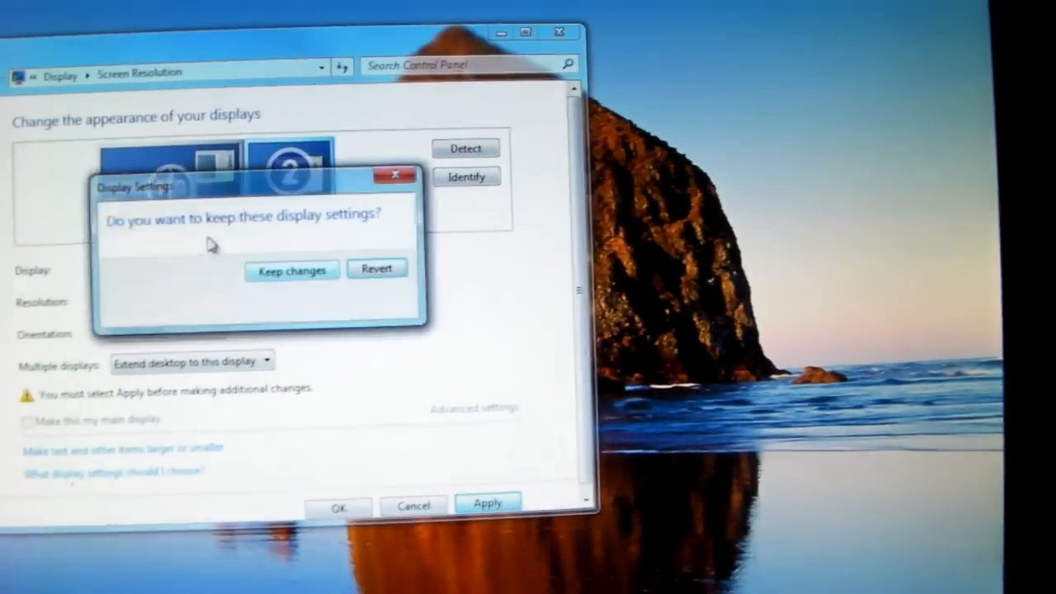
click(290, 271)
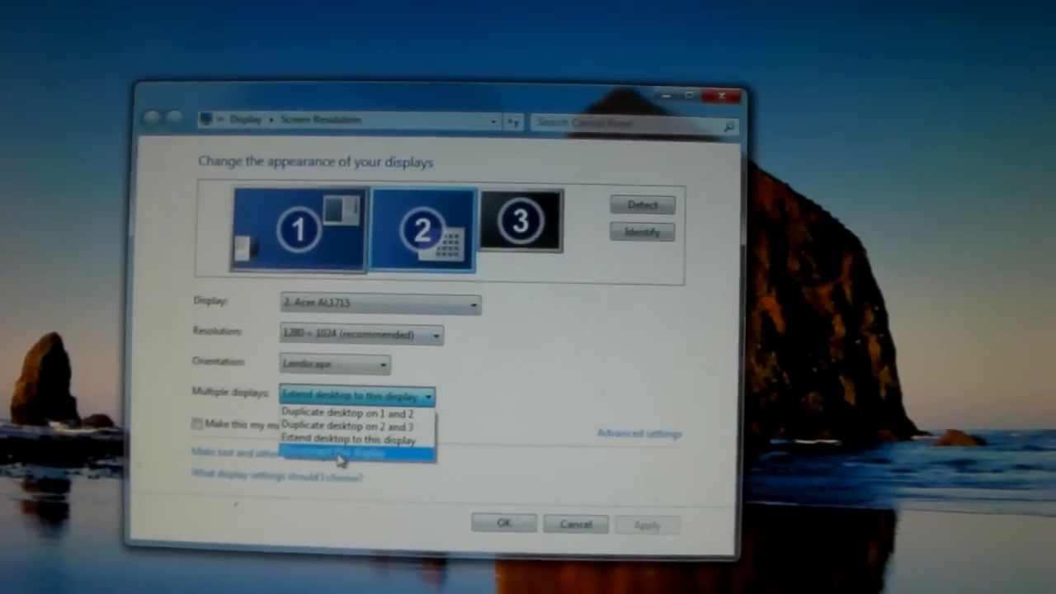
- Disconnect display 2, duplicate the desktop on displays 1 and 3, apply and keep the changes
click(338, 453)
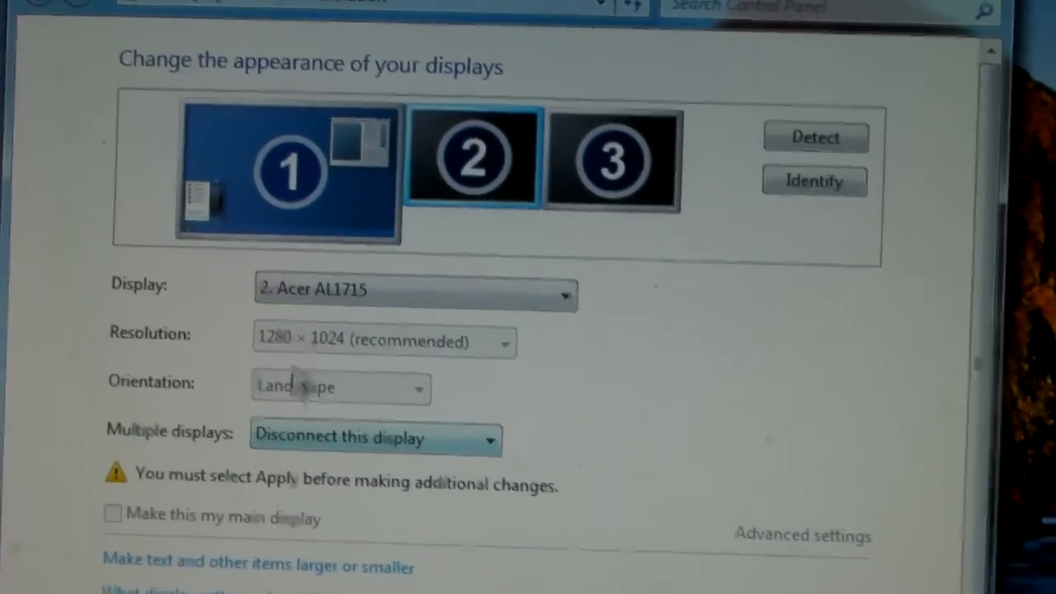
click(289, 165)
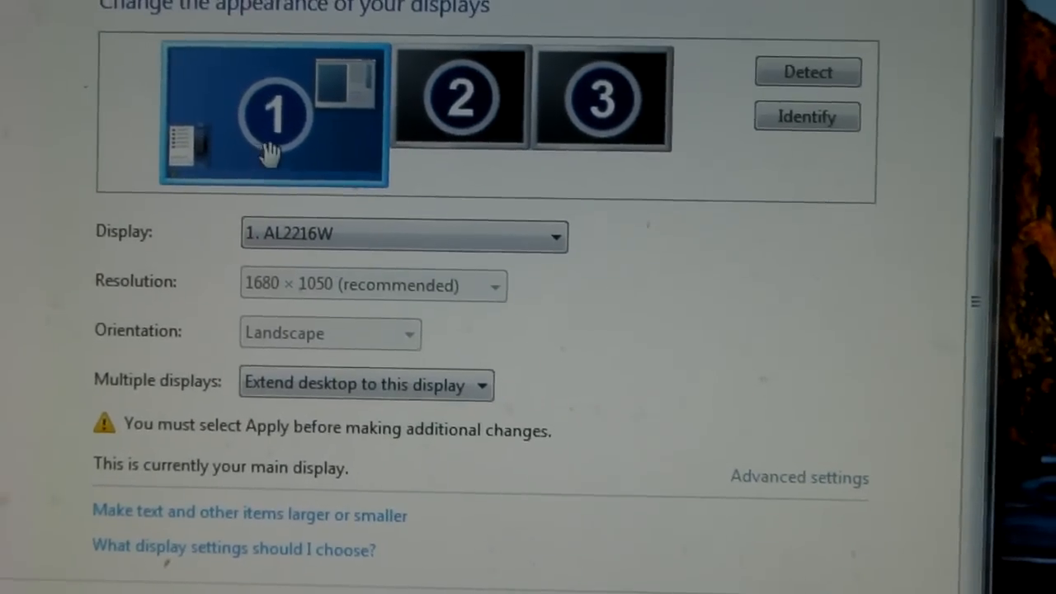
click(363, 383)
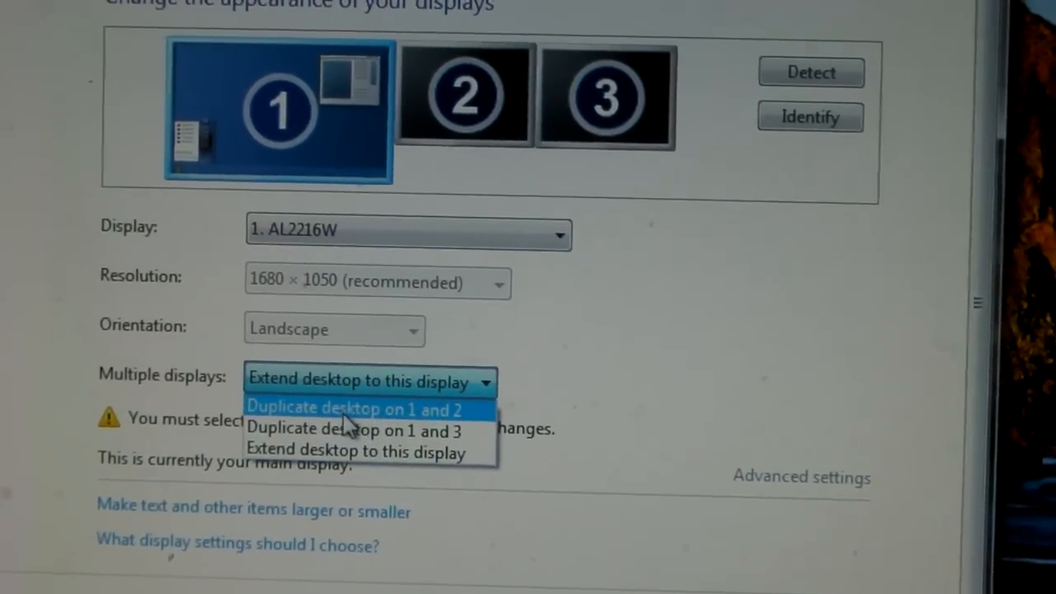
click(356, 429)
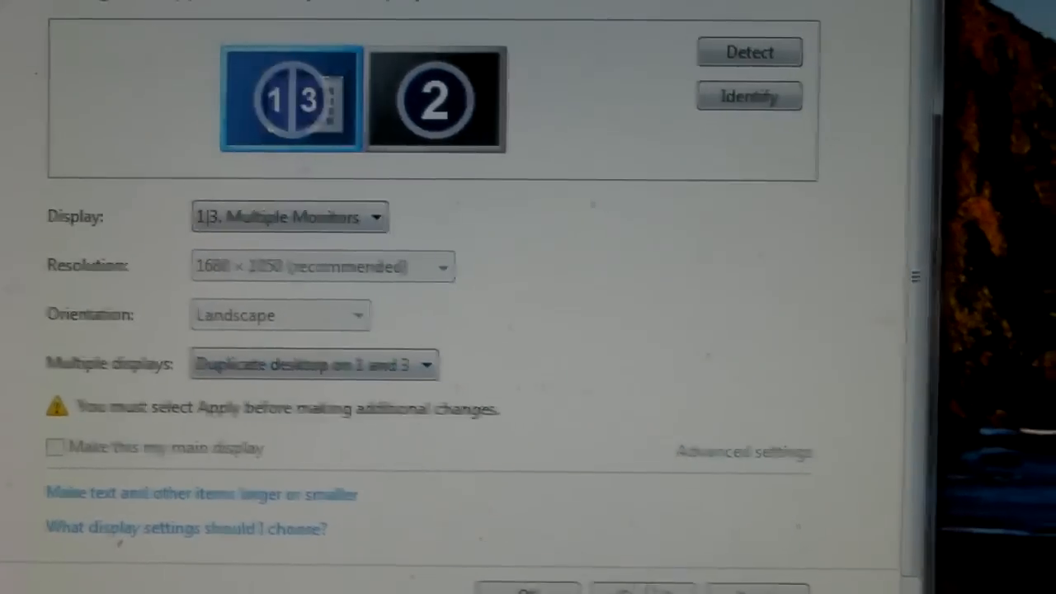
click(757, 587)
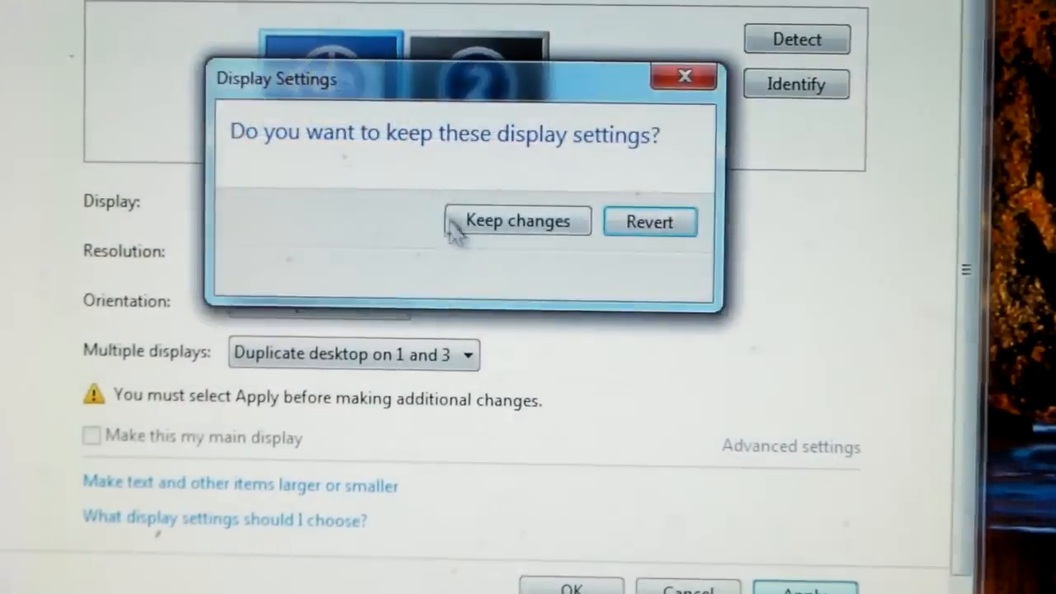
click(518, 222)
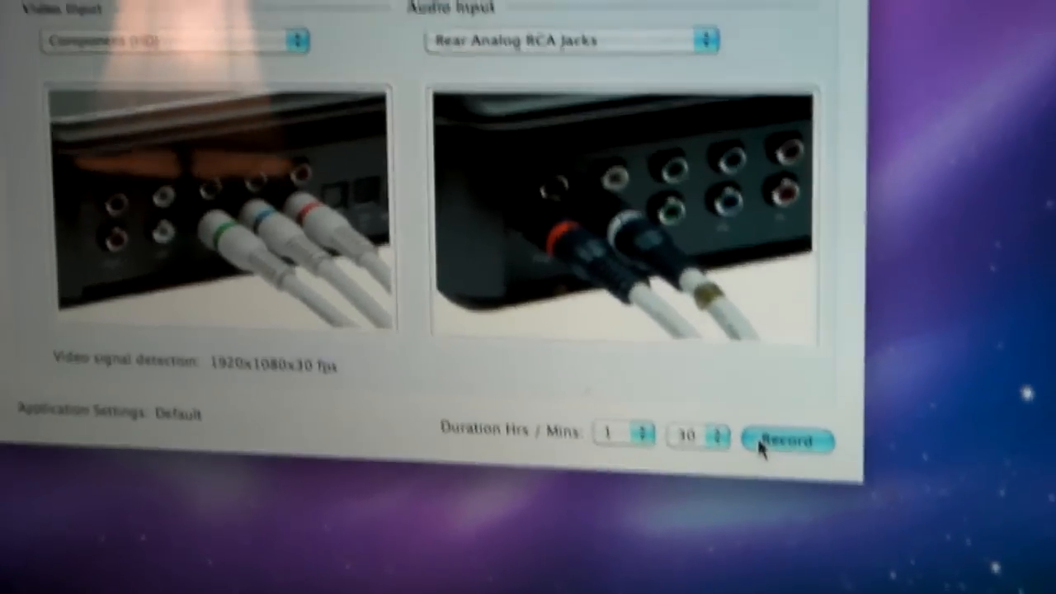
- Start recording the detected 1920x1080 30 fps component signal
click(786, 439)
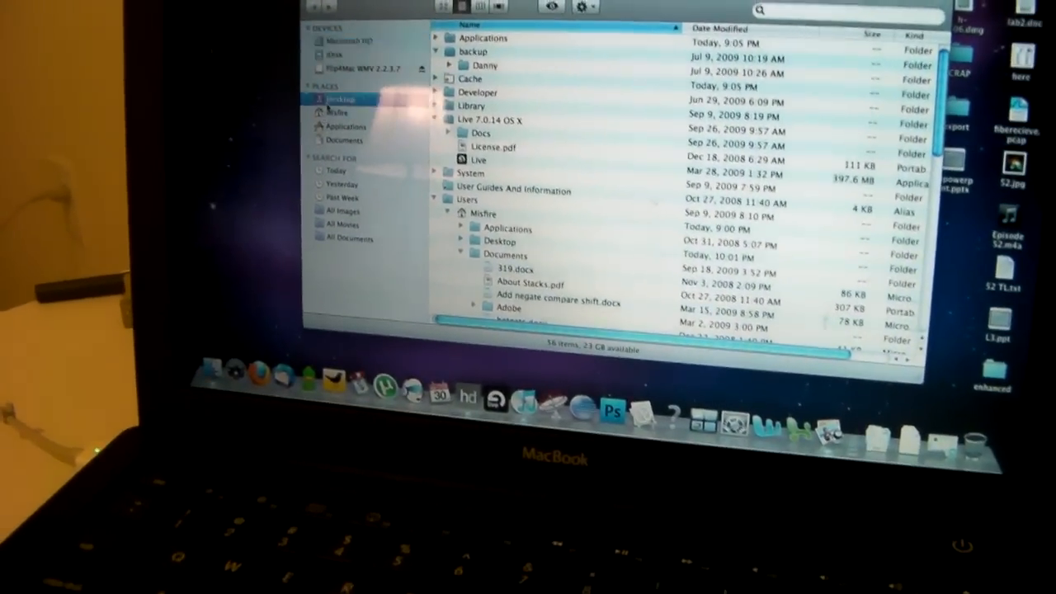
- Browse the Mac's Finder listing and close the Computer window on the PC
click(336, 112)
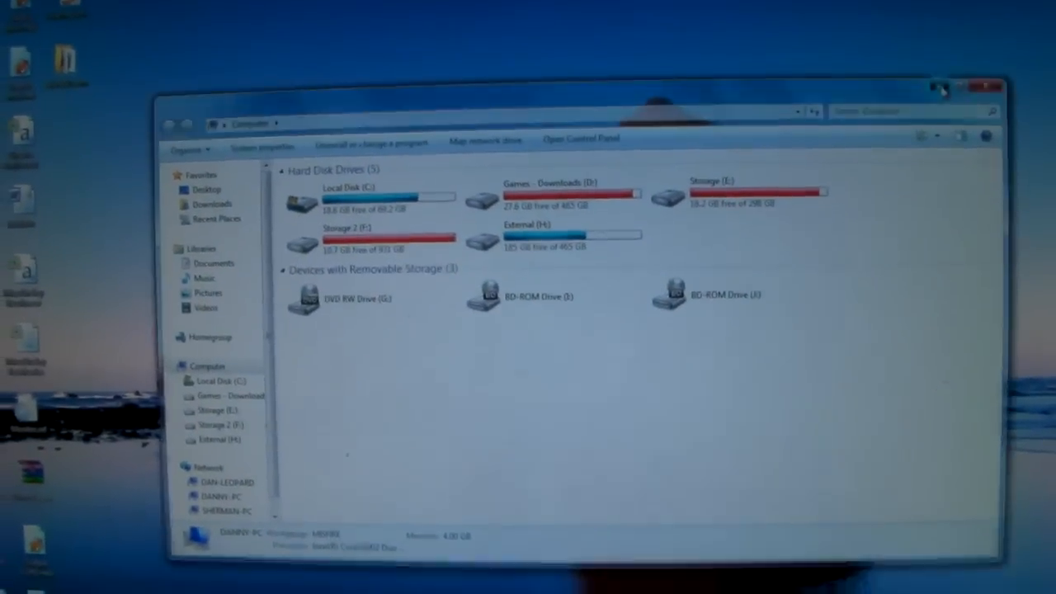
click(986, 86)
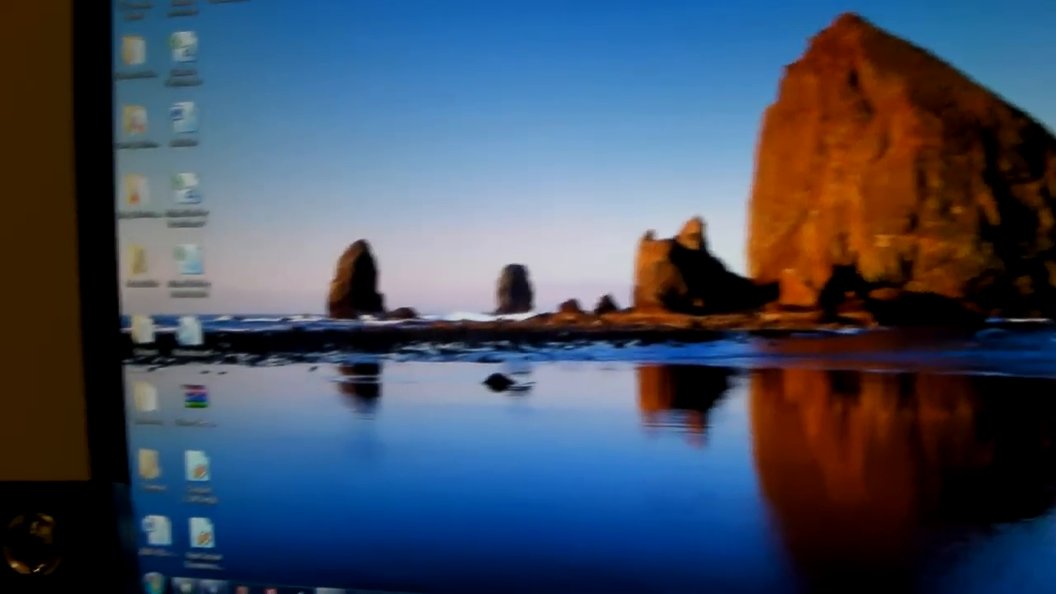